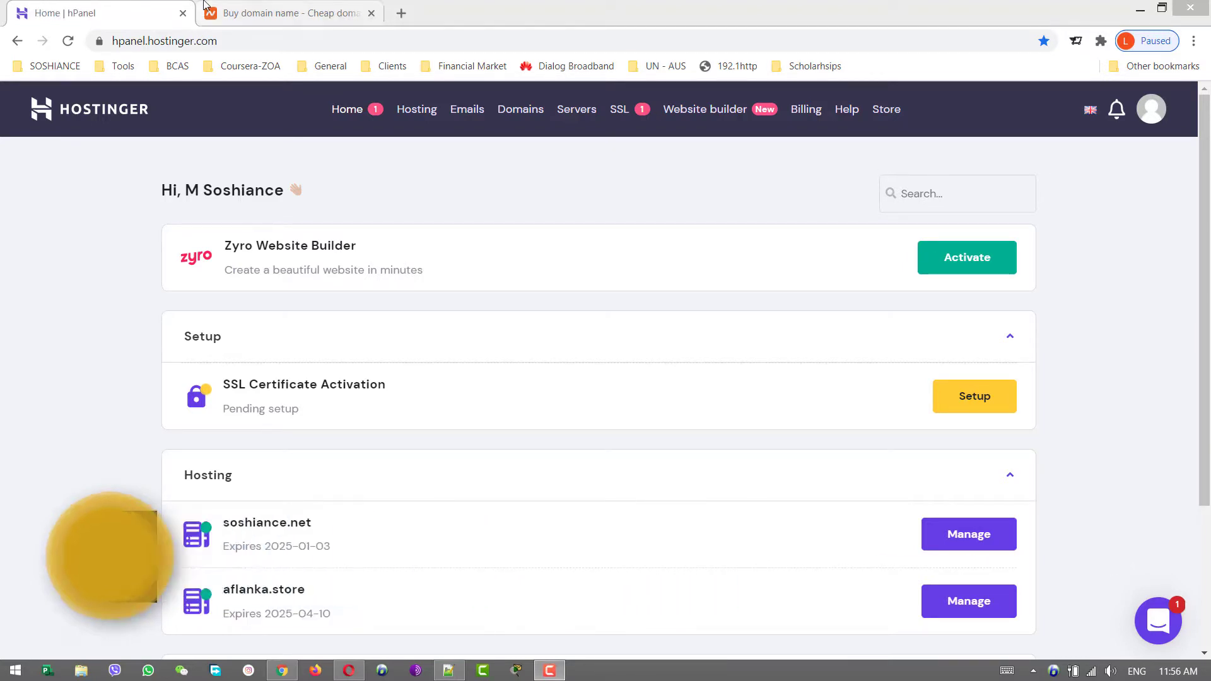
Step: Switch between the Namecheap and Hostinger tabs, then list the Hostinger hosting plans and websites
left_click(287, 12)
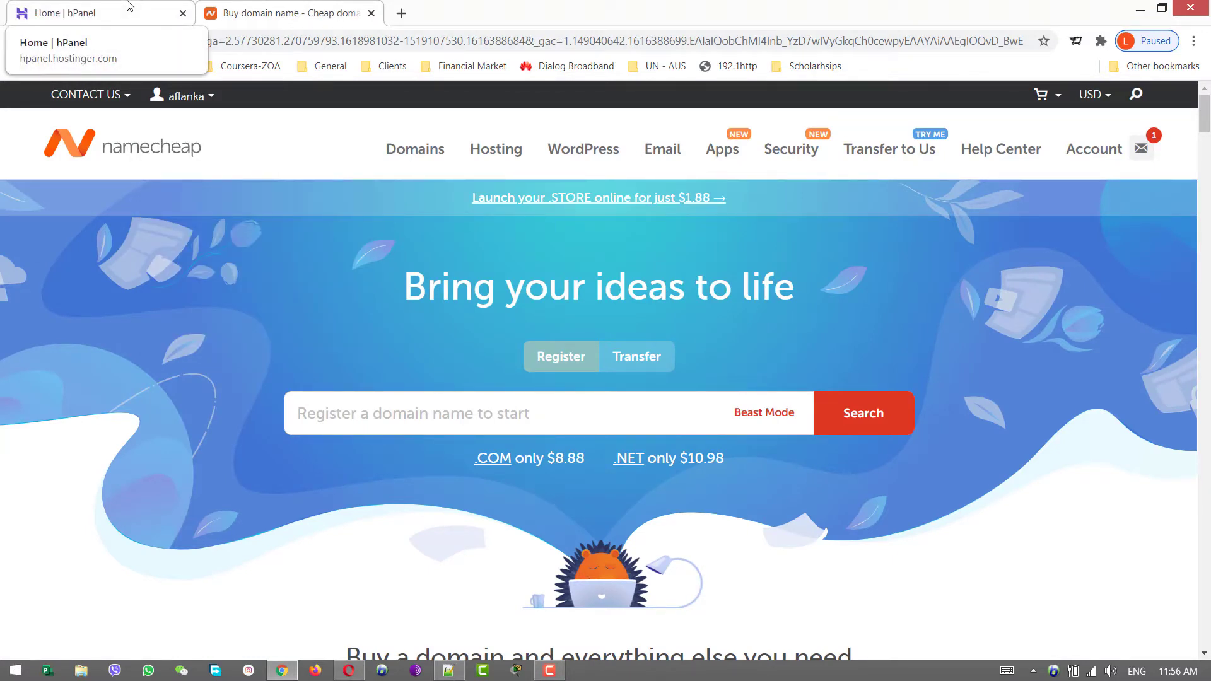
left_click(92, 13)
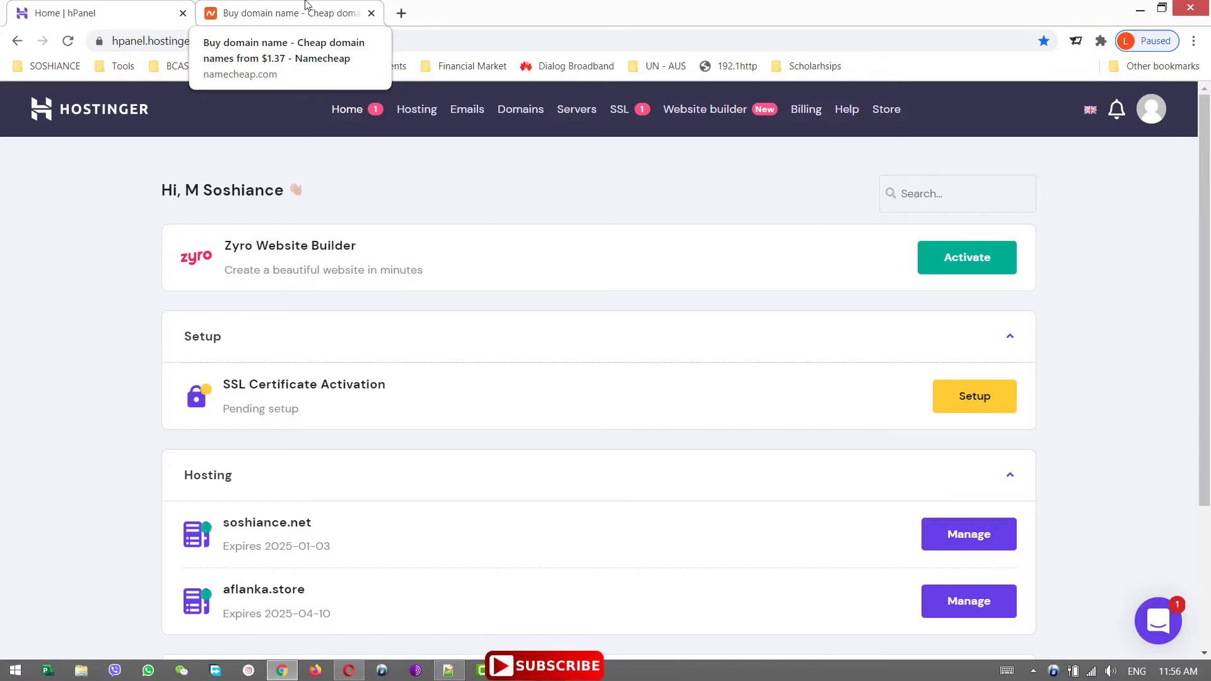
left_click(278, 13)
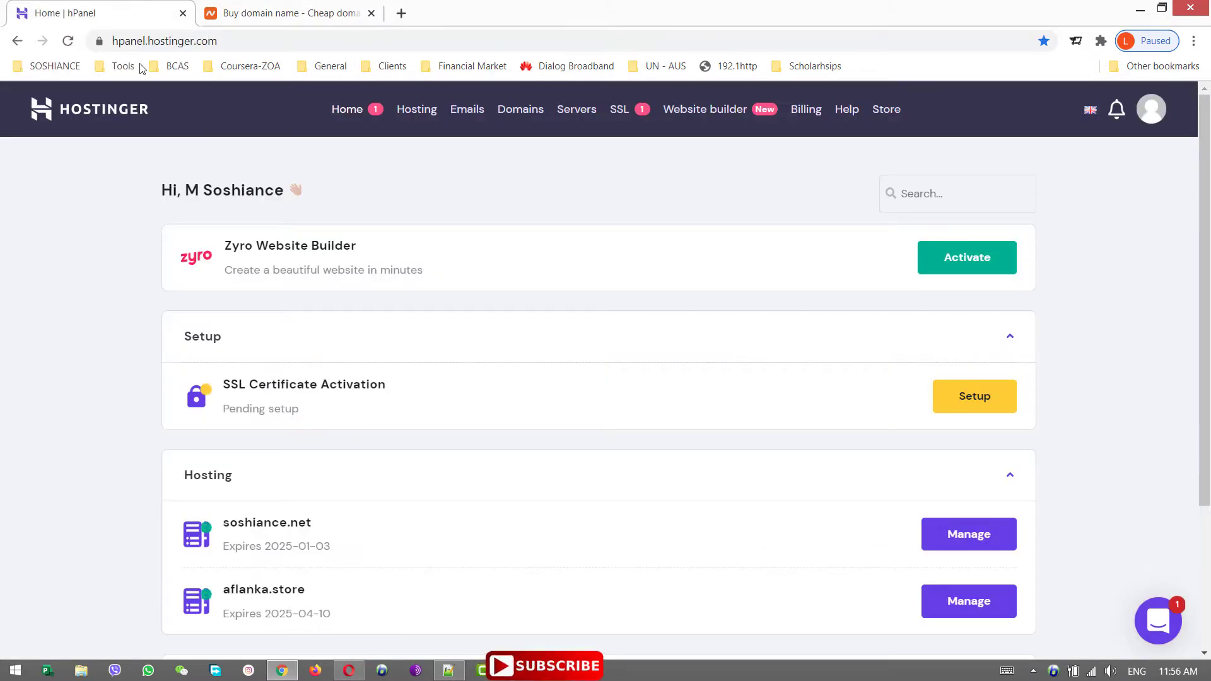
mouse_move(539, 165)
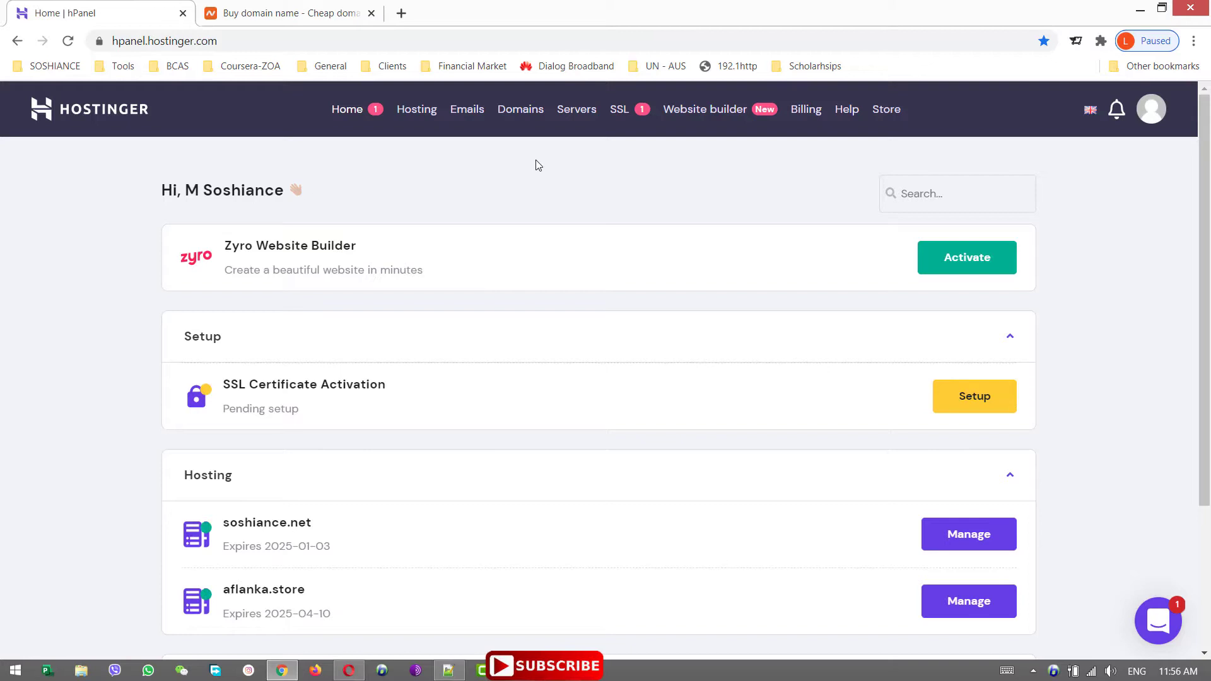
mouse_move(400, 144)
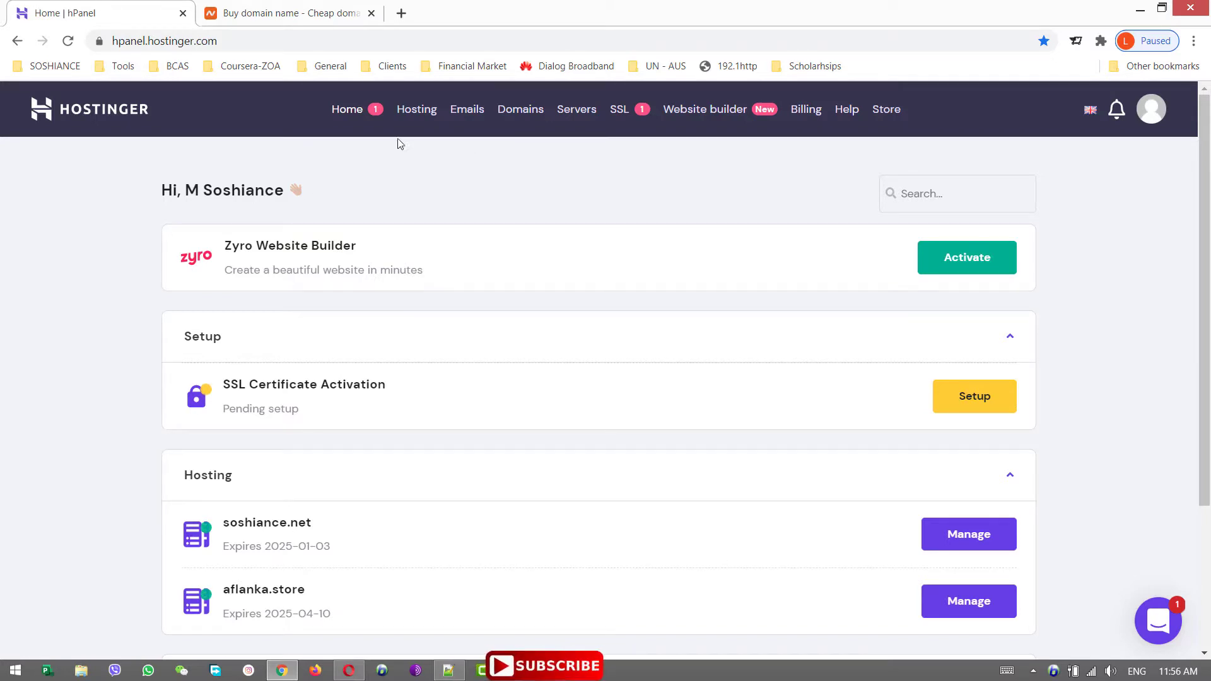
left_click(416, 108)
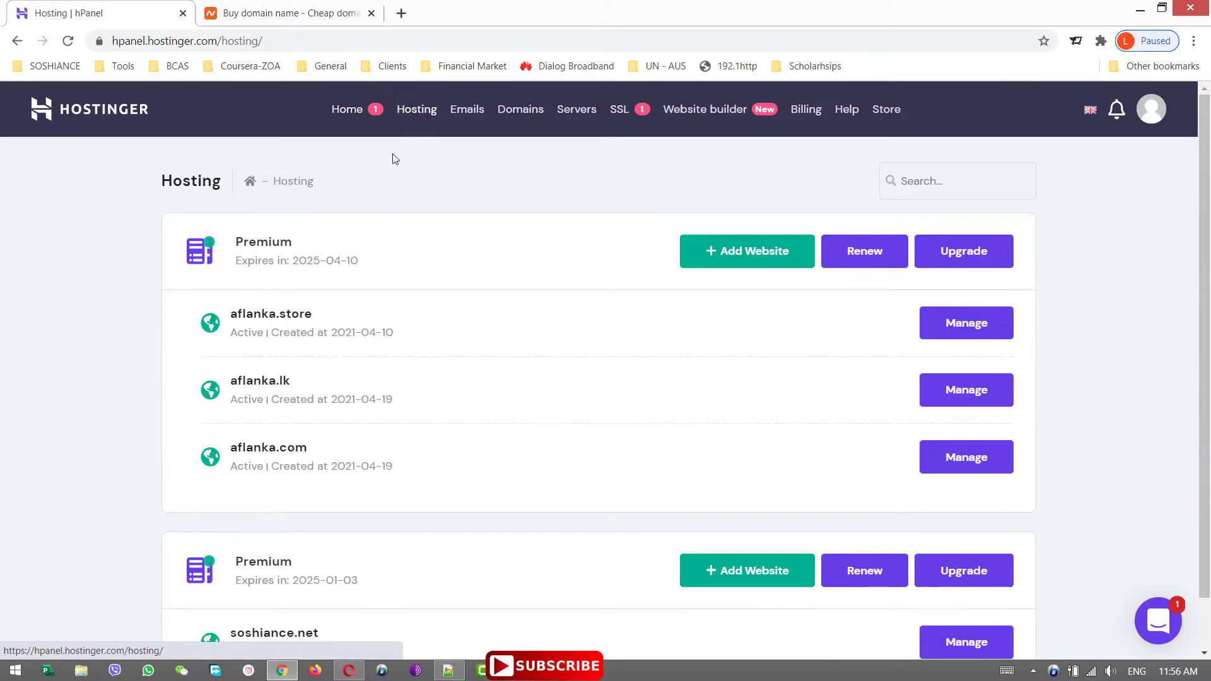
scroll("down", 3)
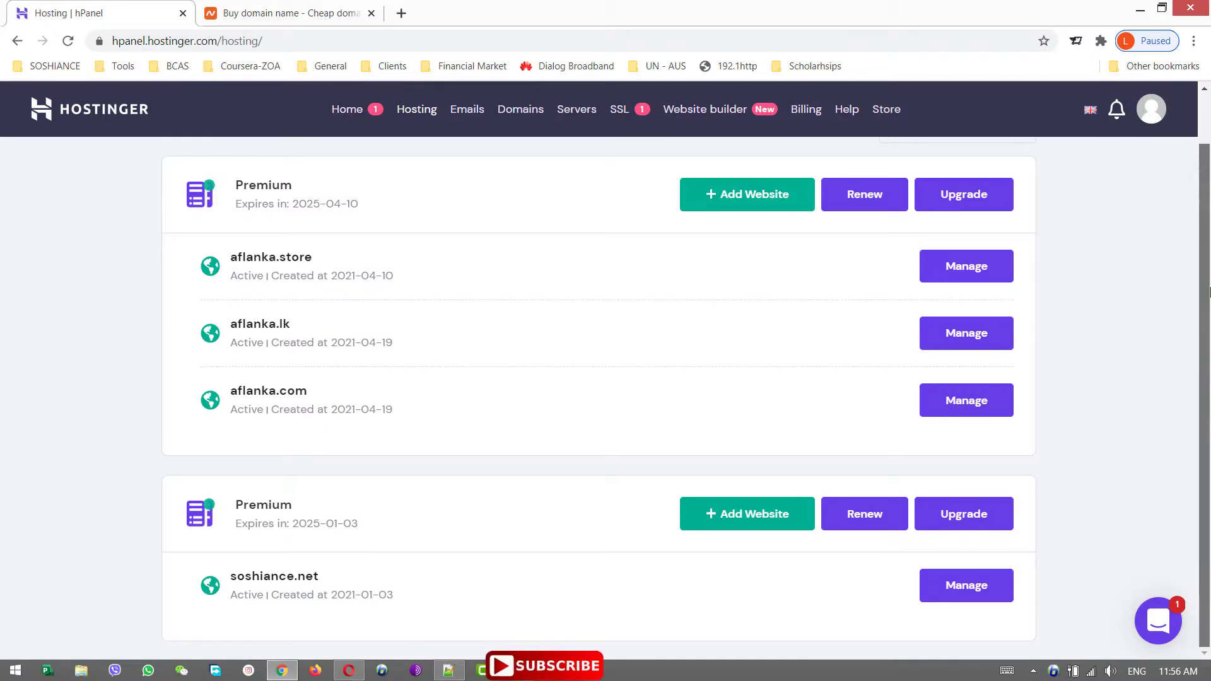
mouse_move(1202, 315)
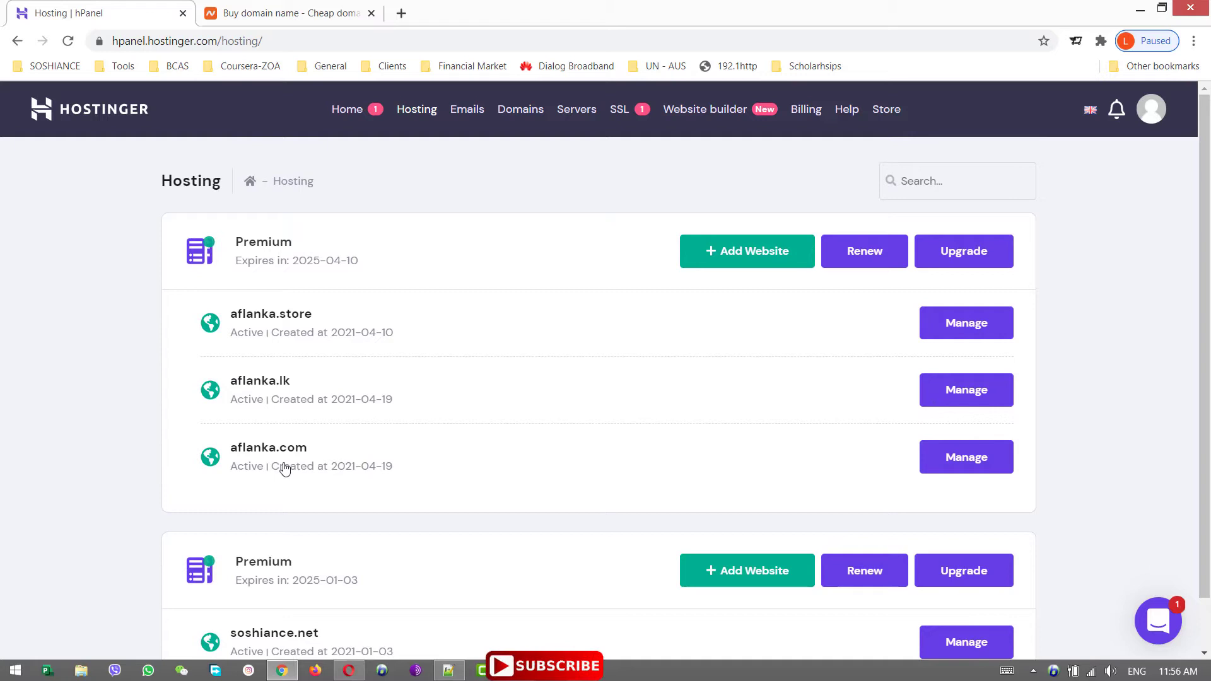
Step: View the aflanka.com hosting account details and select its Hostinger nameserver addresses
double_click(252, 447)
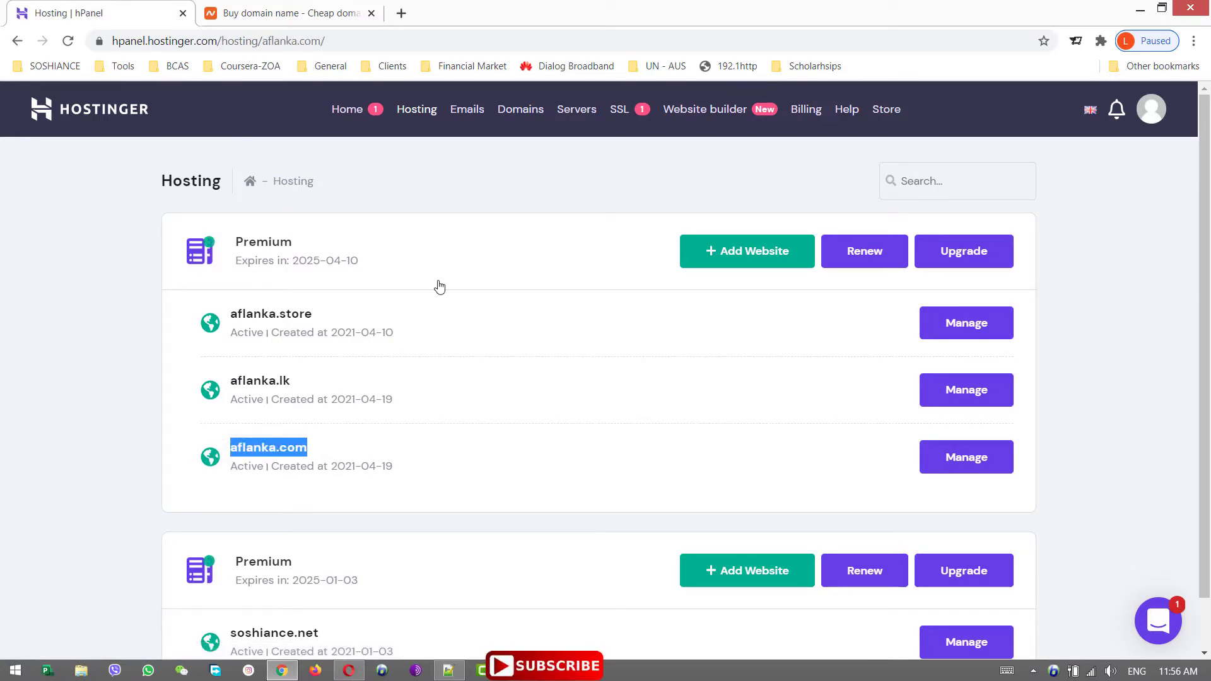
left_click(965, 457)
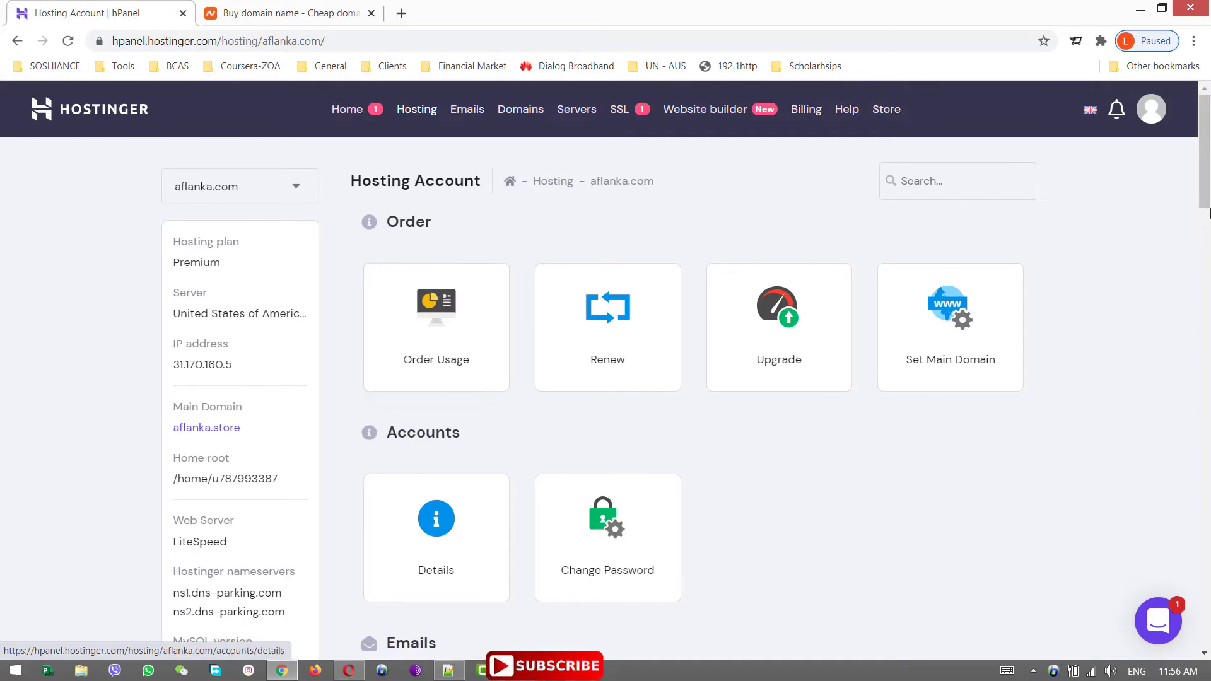
scroll("down", 3)
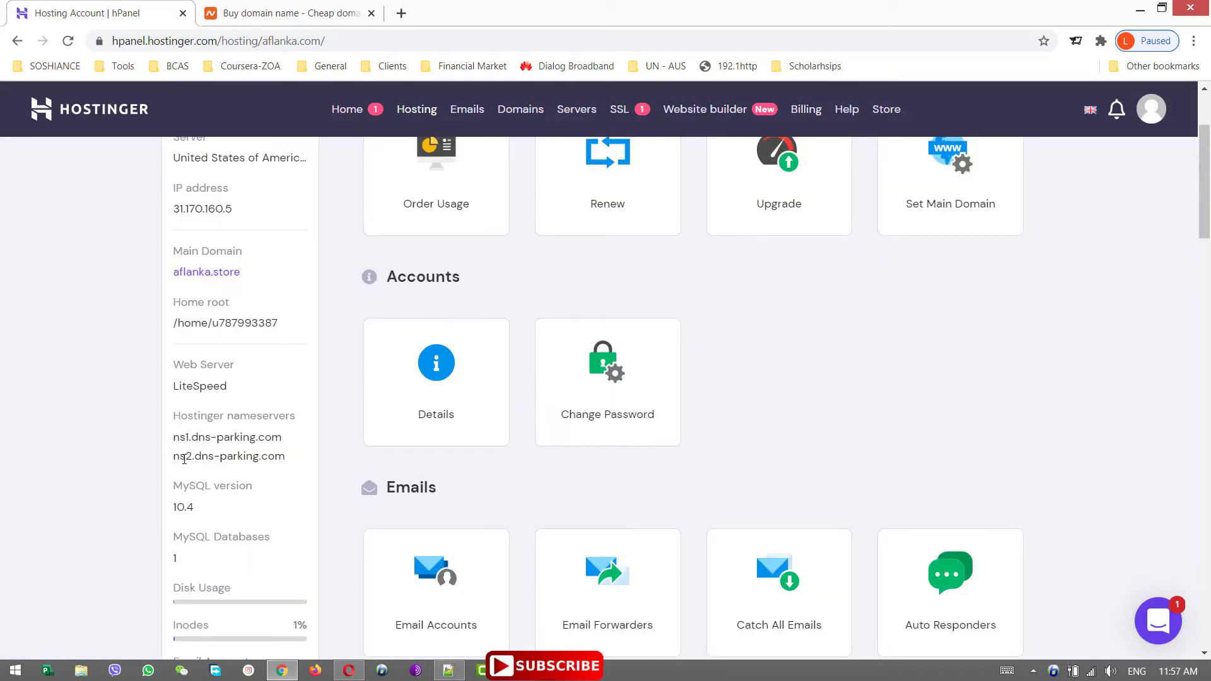
left_click_drag(173, 436, 284, 456)
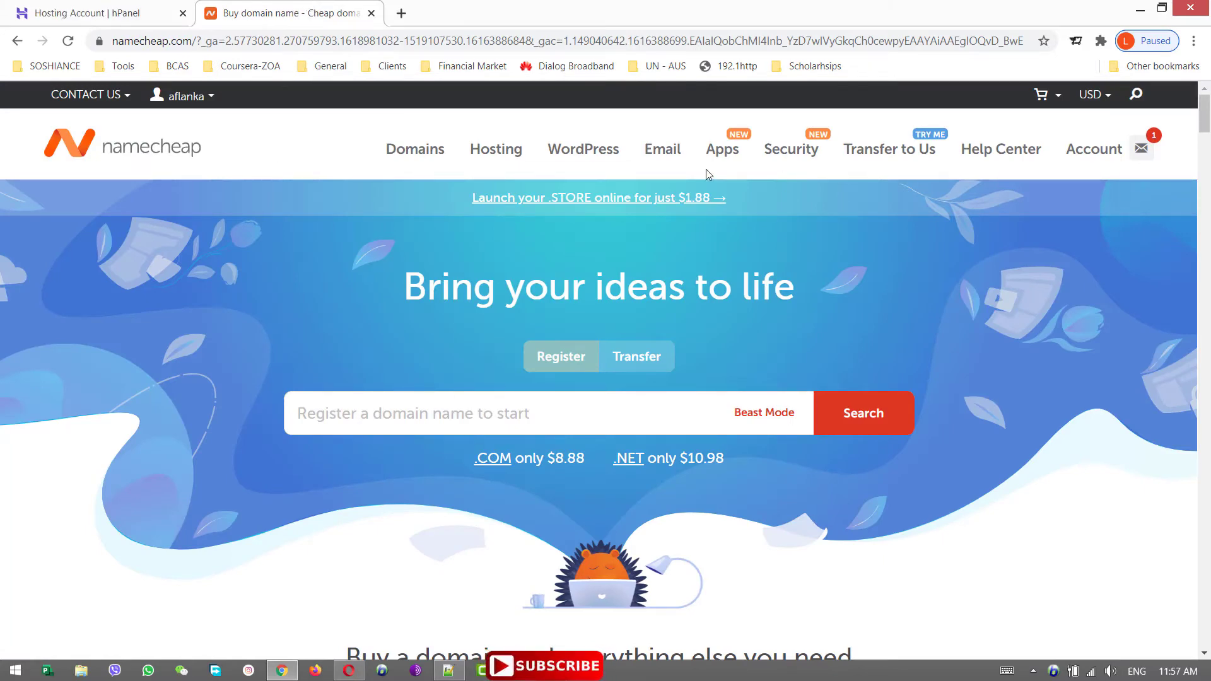
Step: From the Namecheap dashboard, dismiss the 2FA notice and manage aflanka.com on its Domain tab
left_click(413, 149)
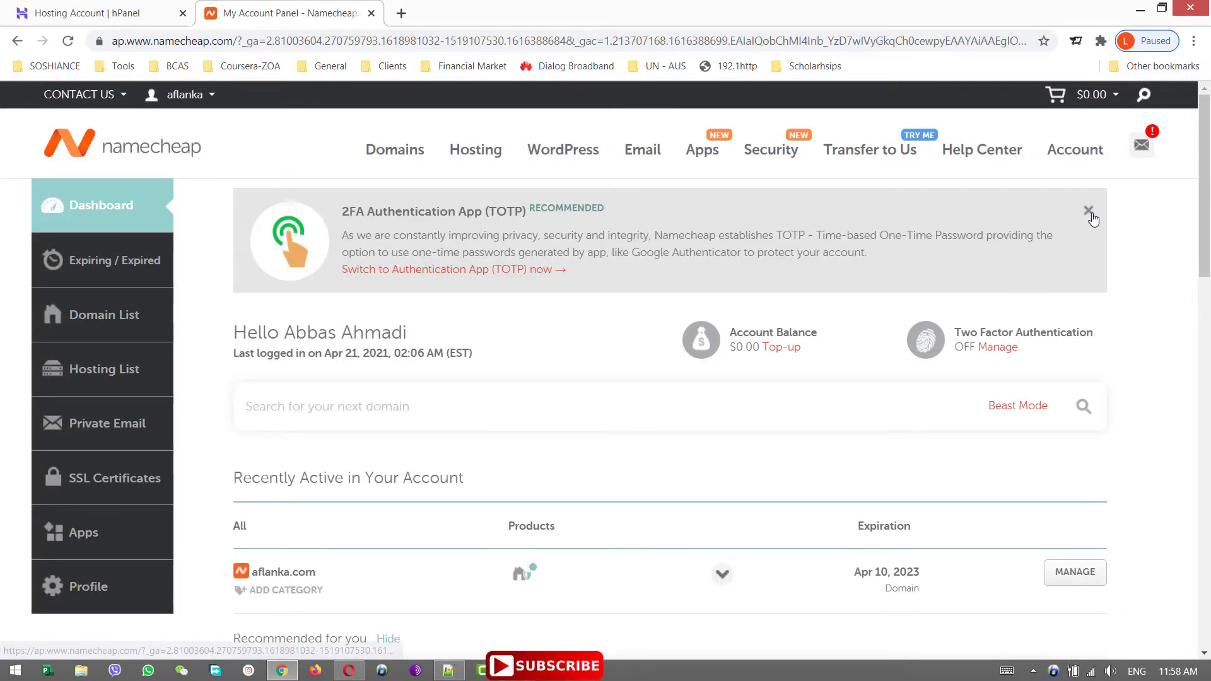
left_click(1090, 212)
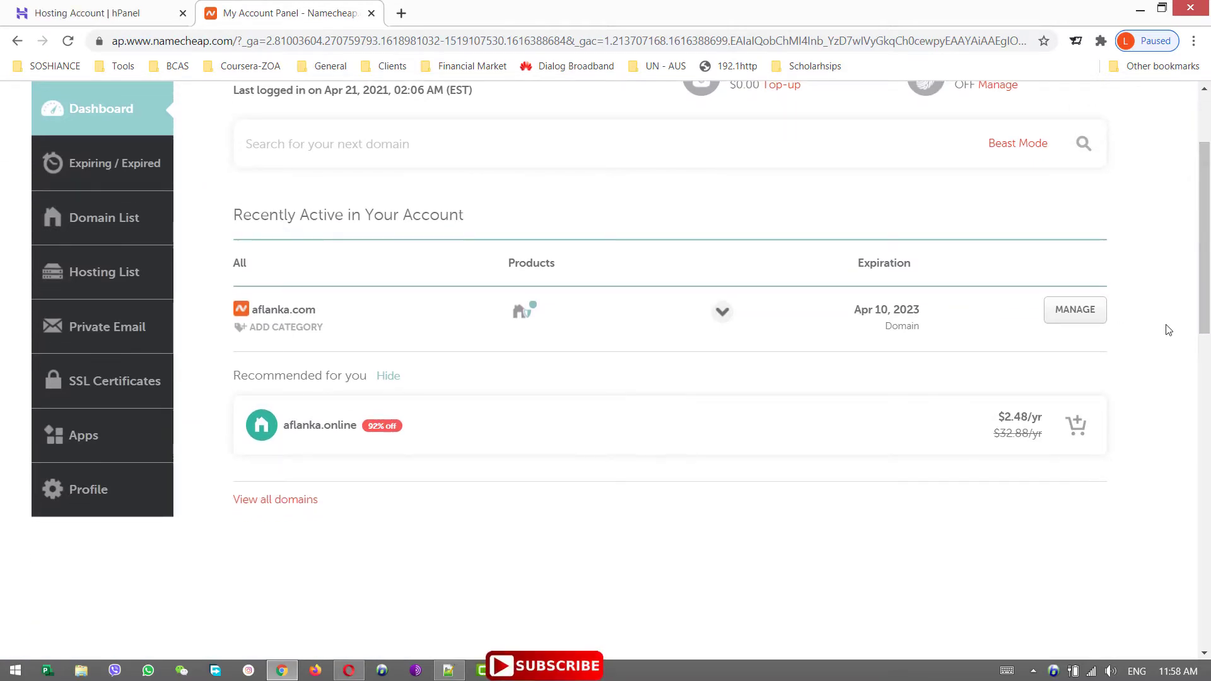
left_click(1073, 310)
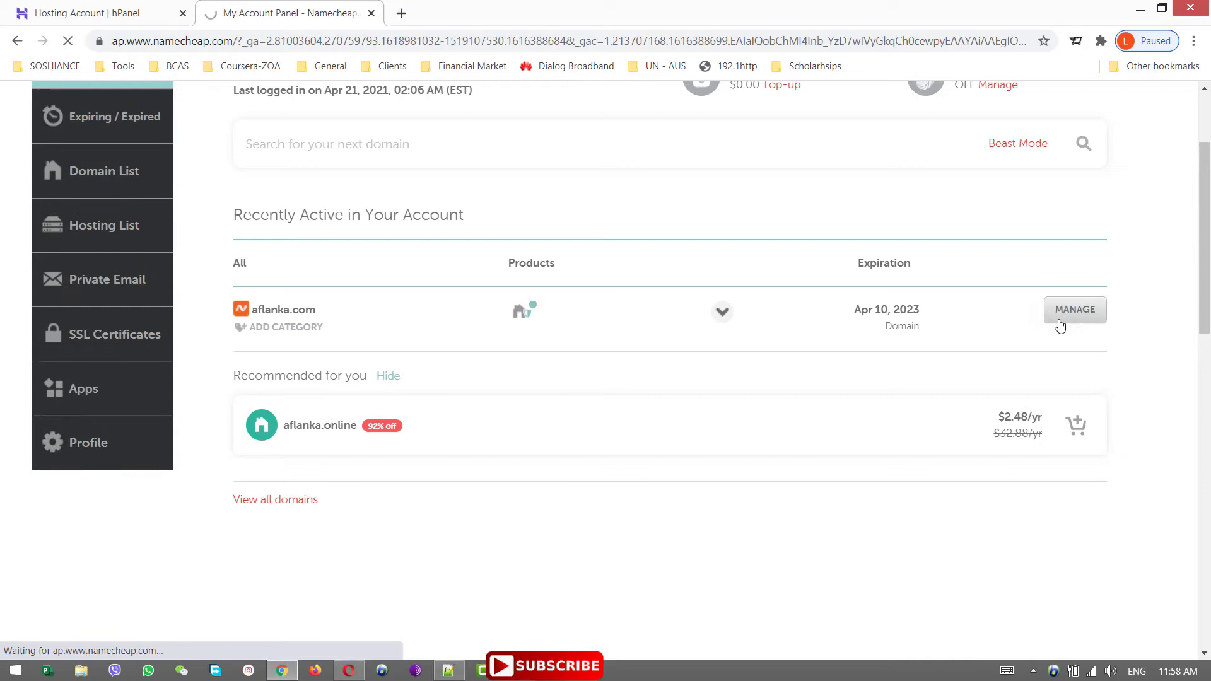
left_click(1075, 310)
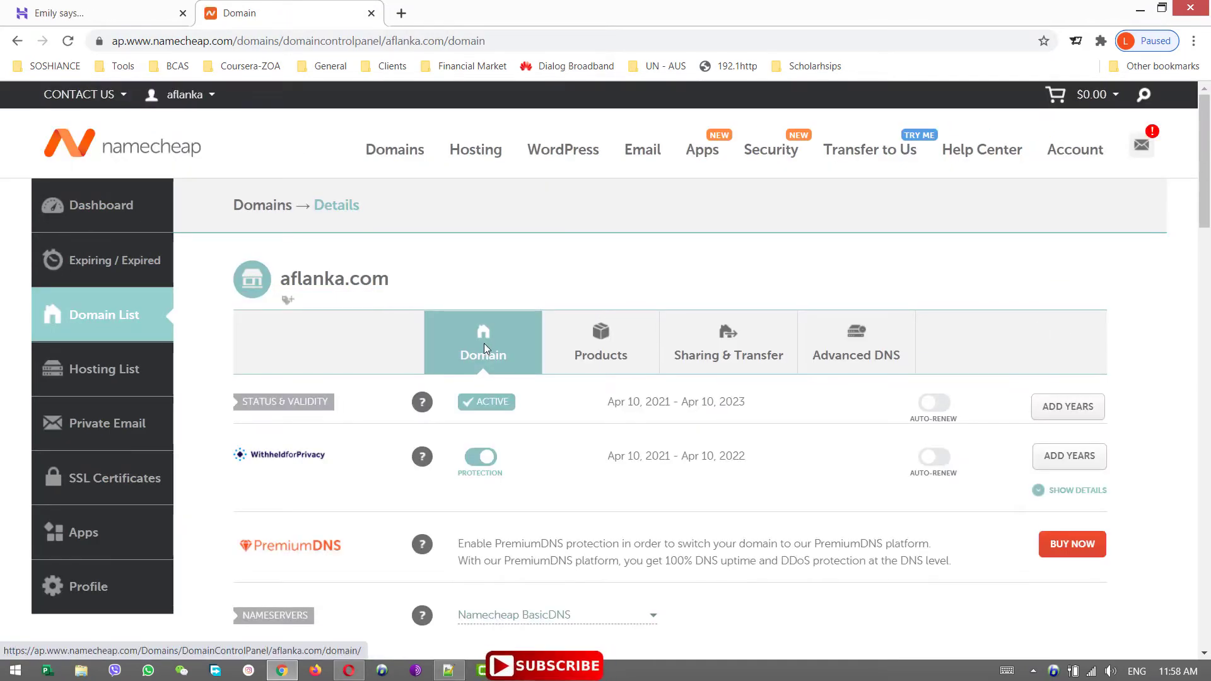
mouse_move(746, 389)
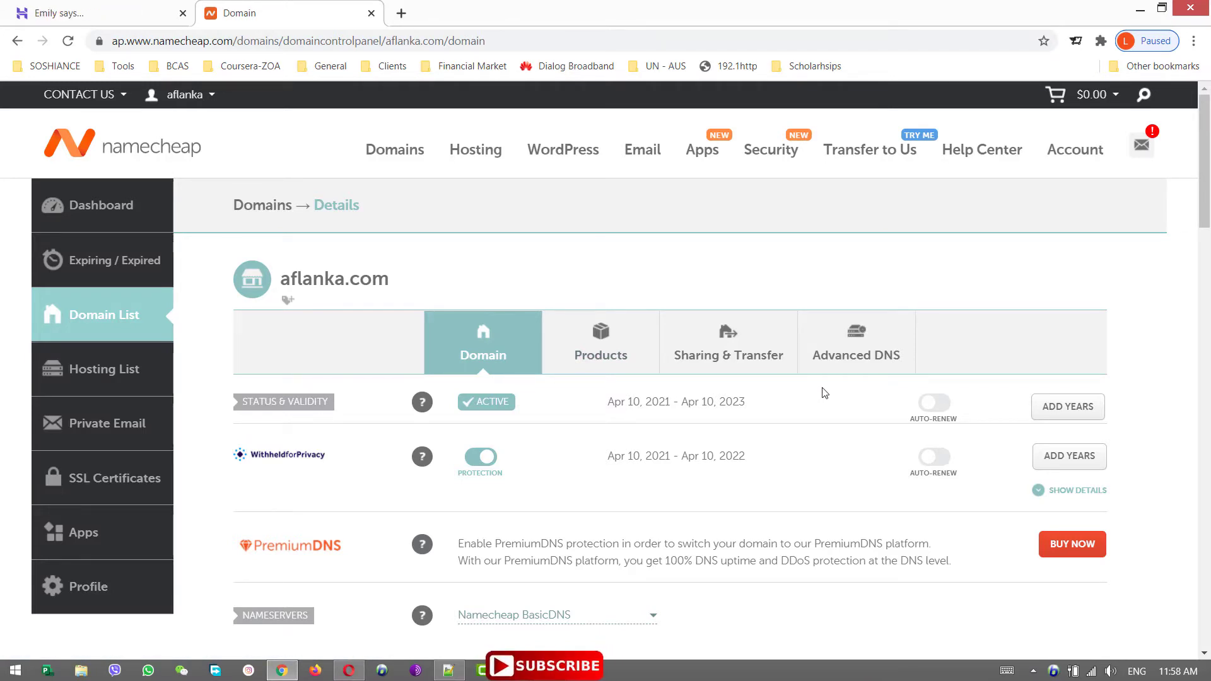
mouse_move(855, 356)
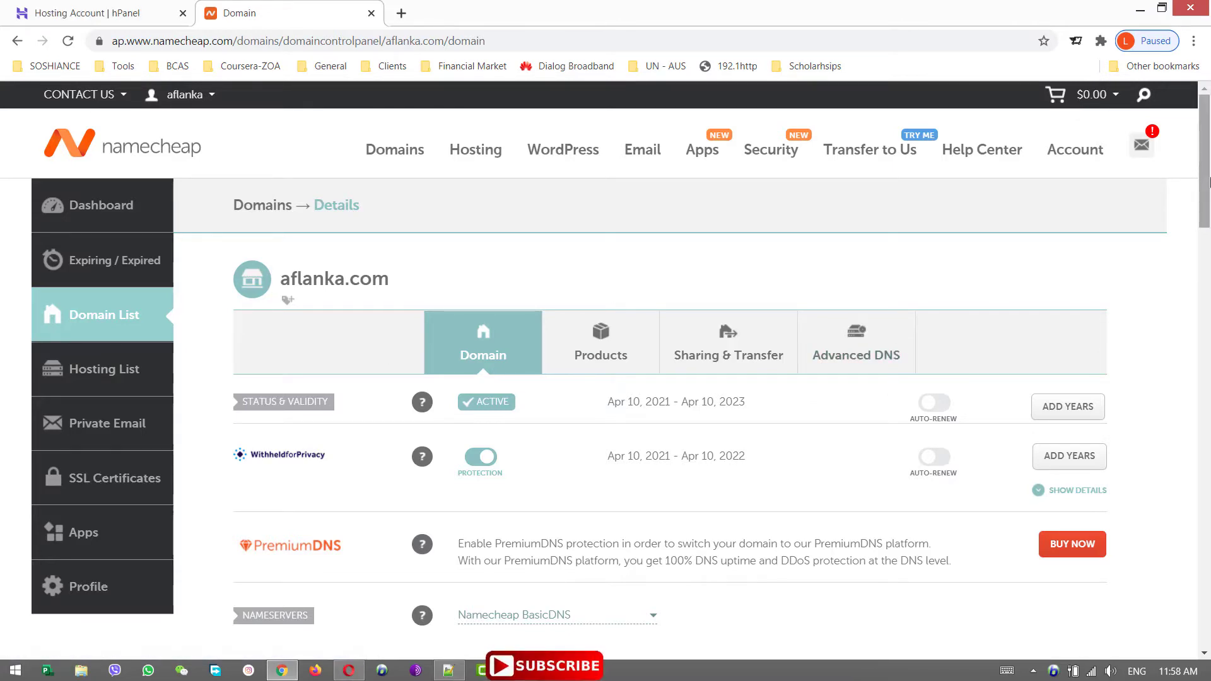
Step: Set nameservers to Custom DNS with ns1.dns-parking.com and ns2.dns-parking.com and save
scroll("down", 3)
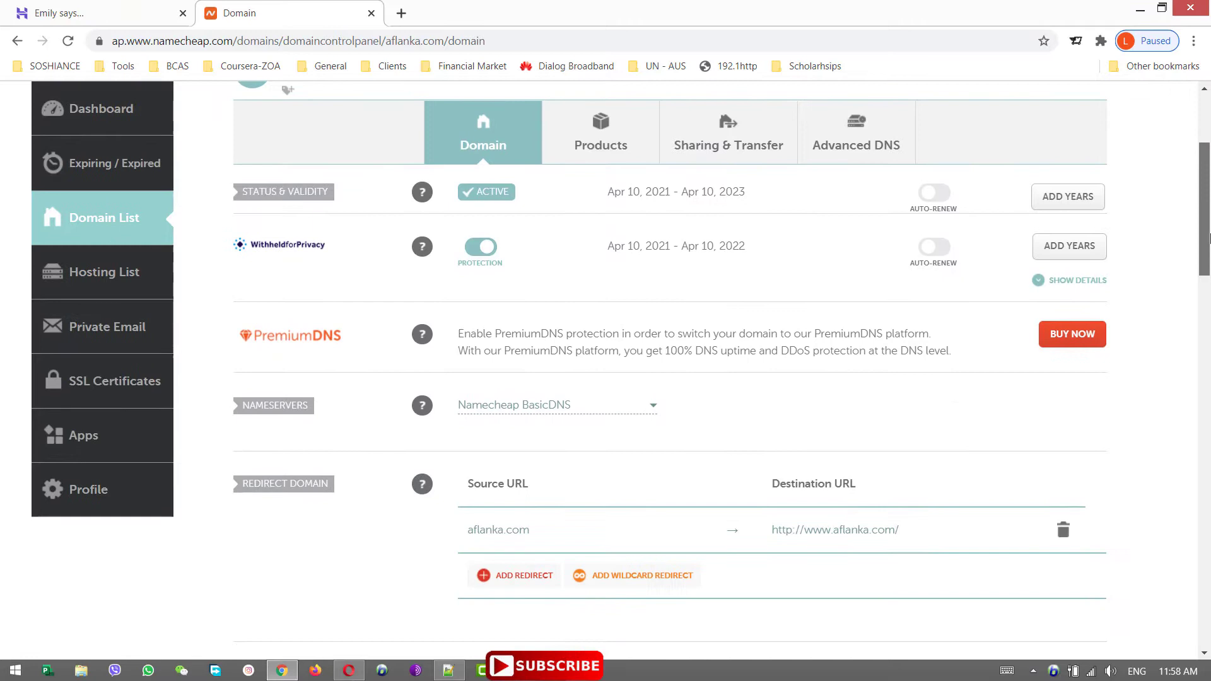
scroll("down", 3)
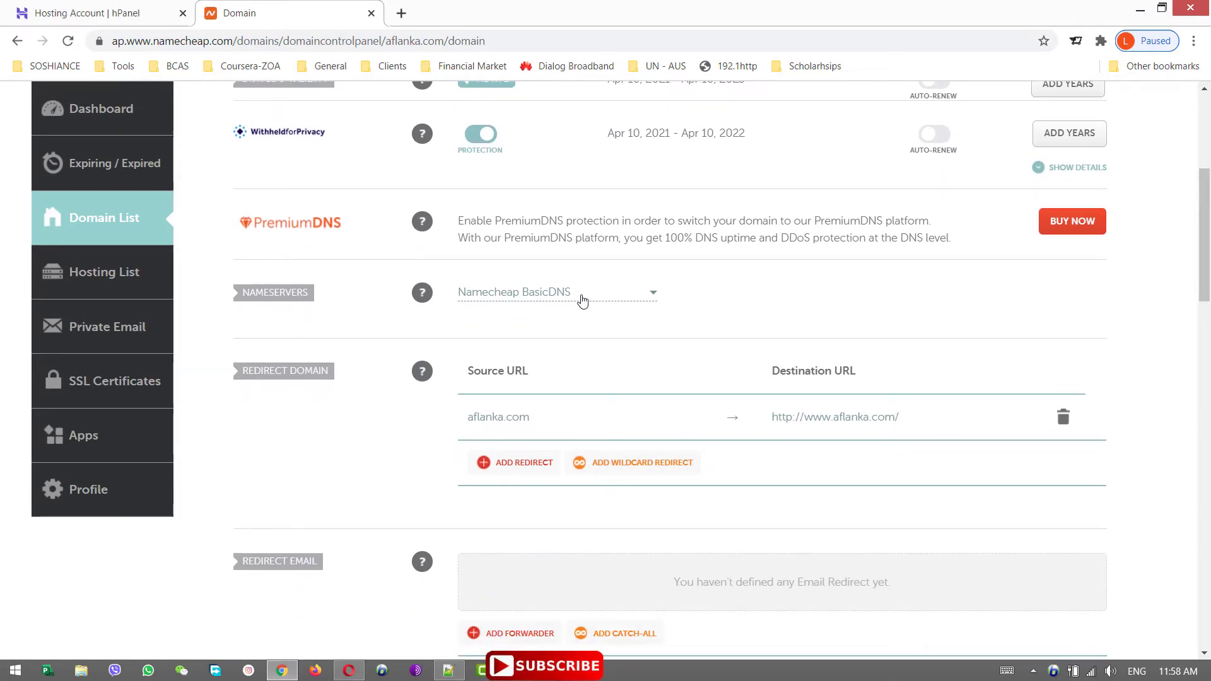
left_click(556, 291)
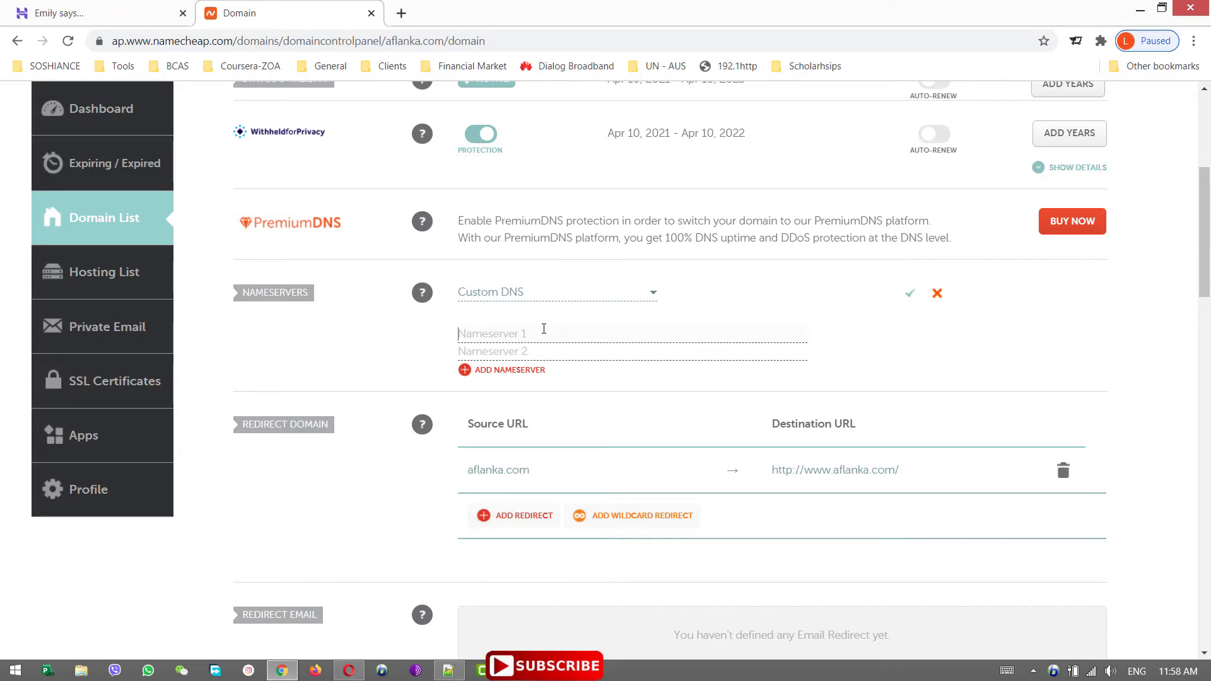
type("ns1.dns-parking.com")
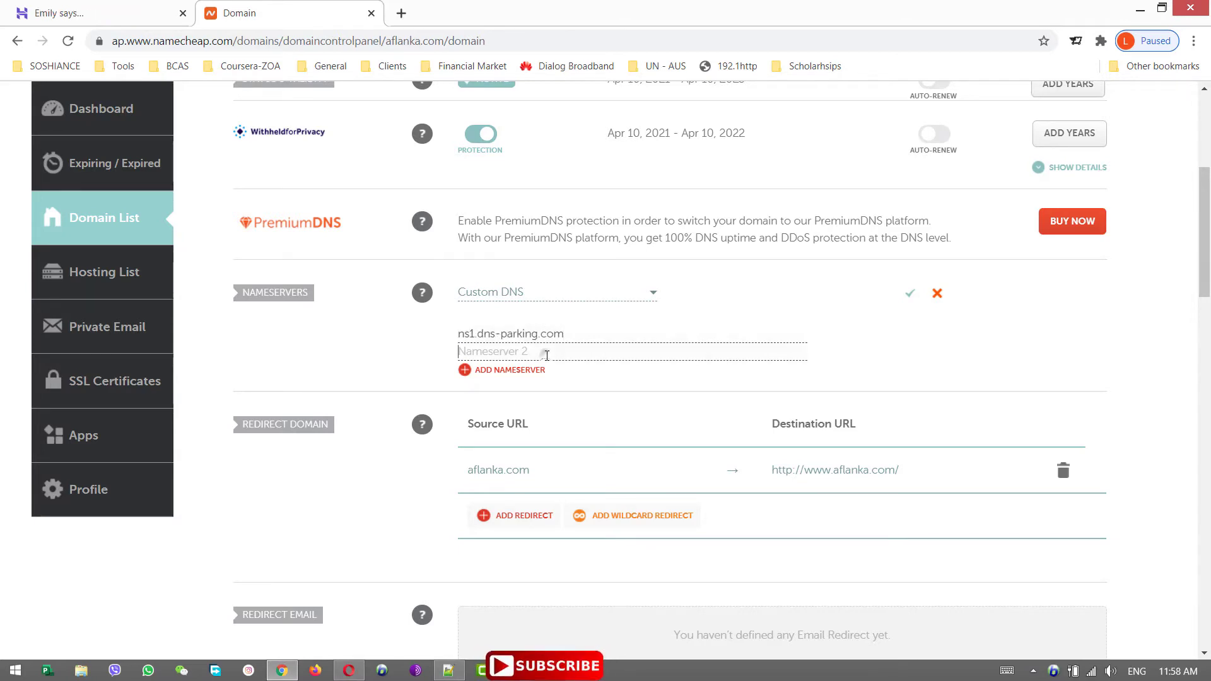
type("ns1.dns-parking.com")
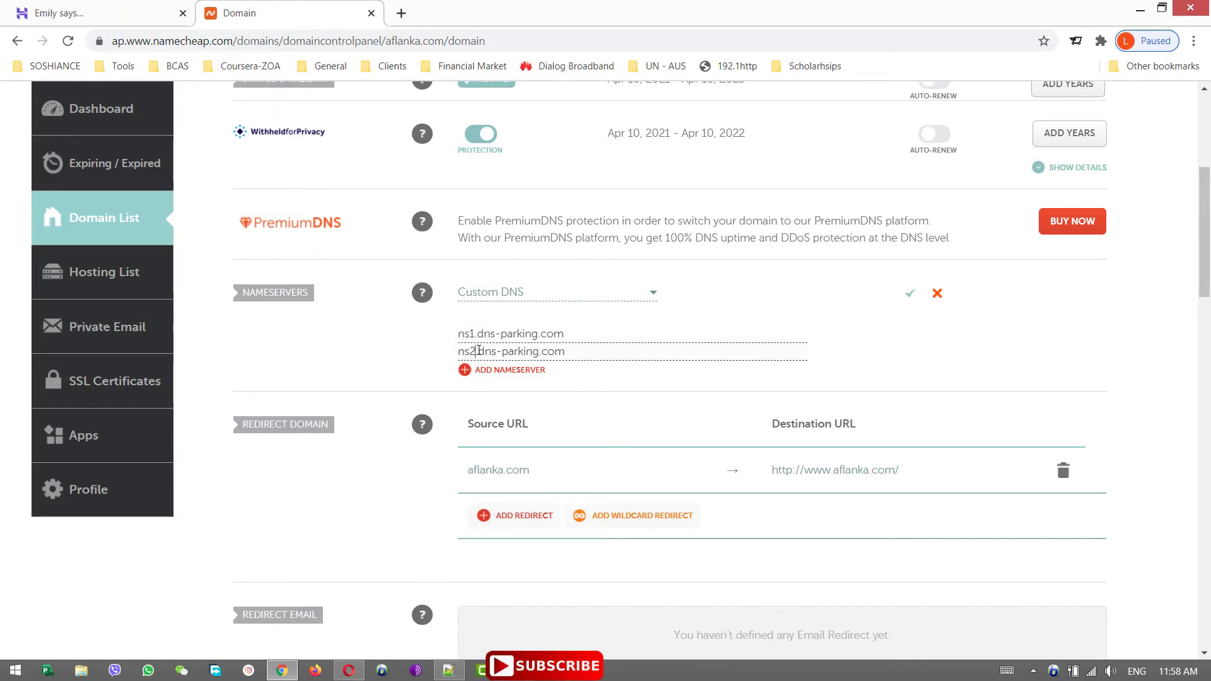
mouse_move(909, 293)
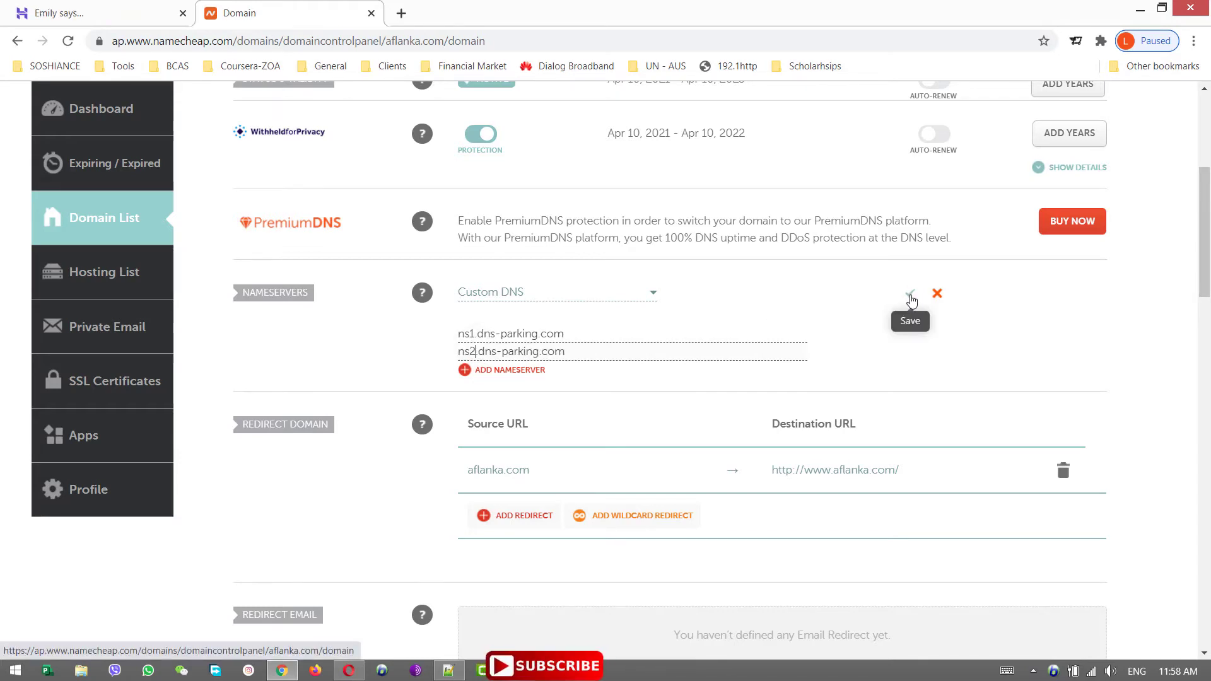
left_click(910, 300)
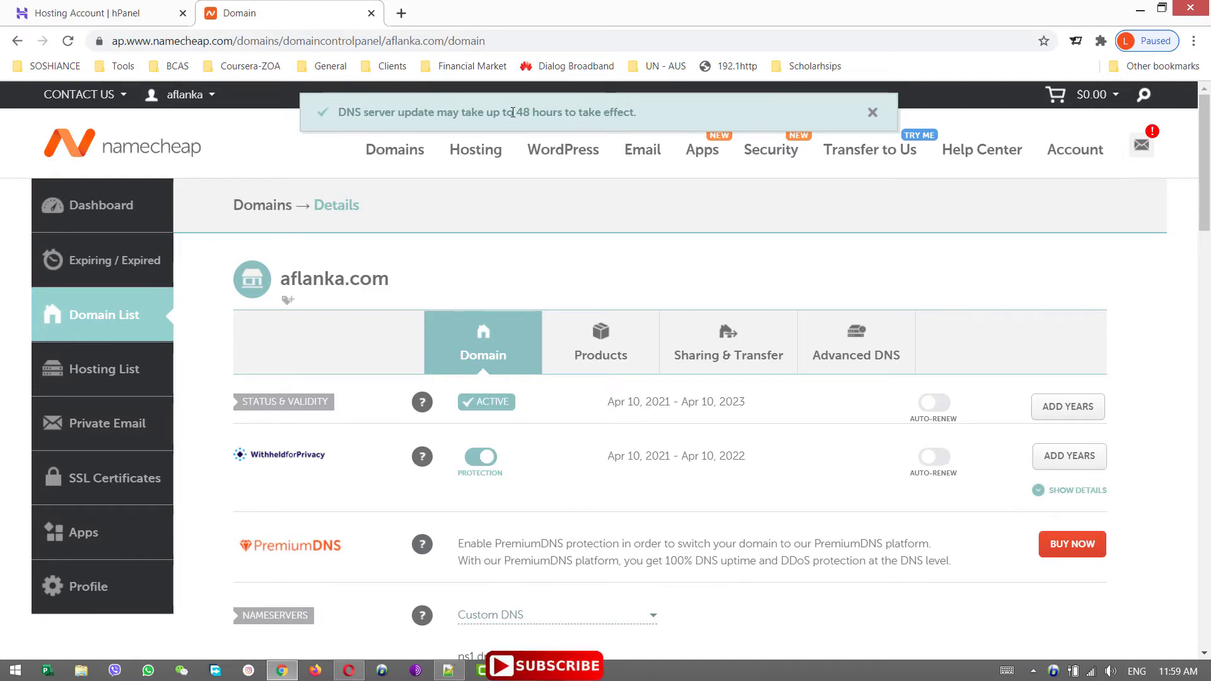
left_click(872, 112)
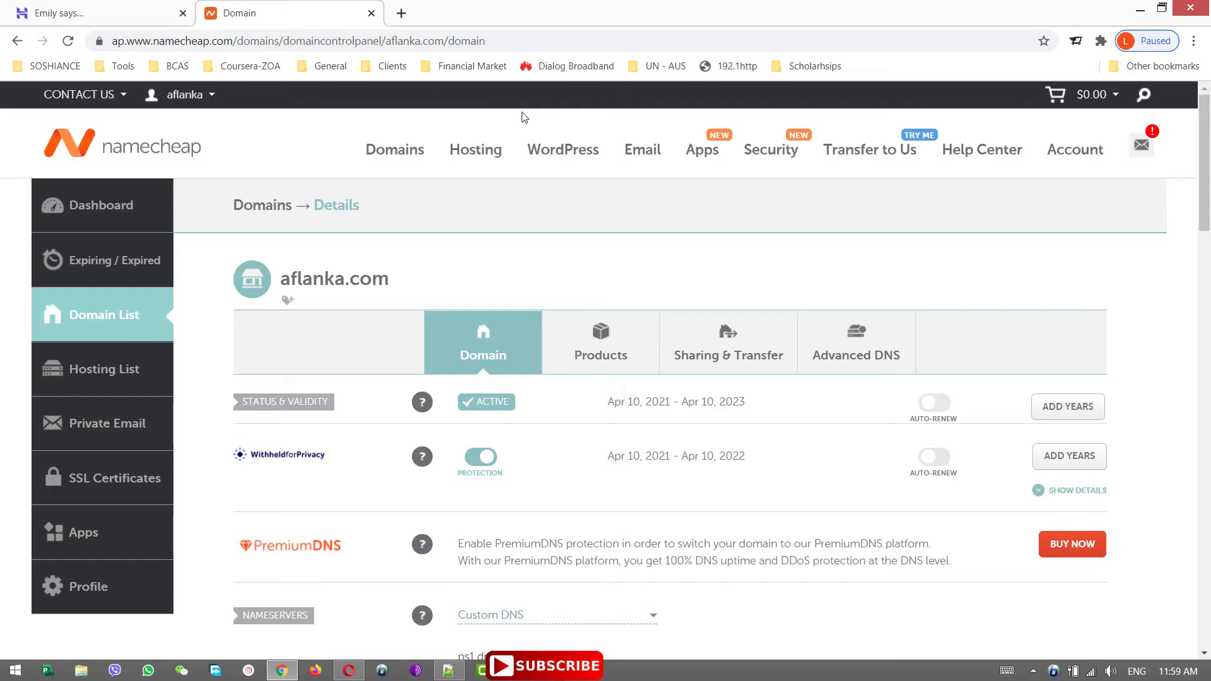
right_click(522, 117)
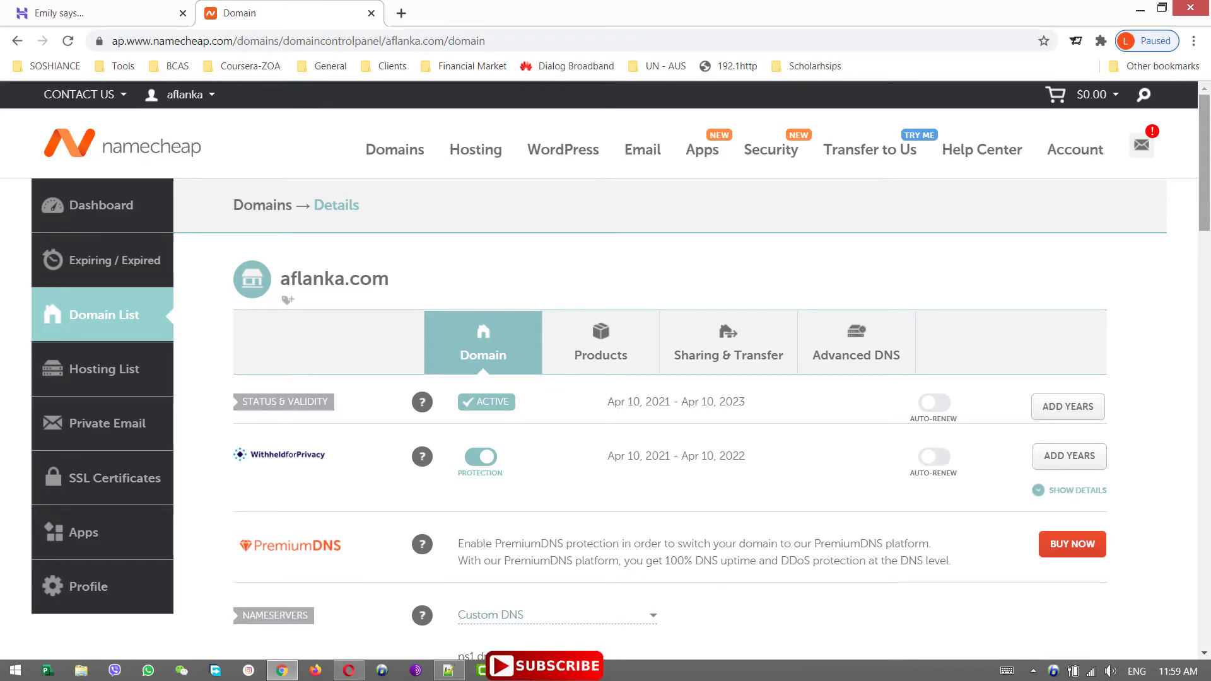
scroll("down", 3)
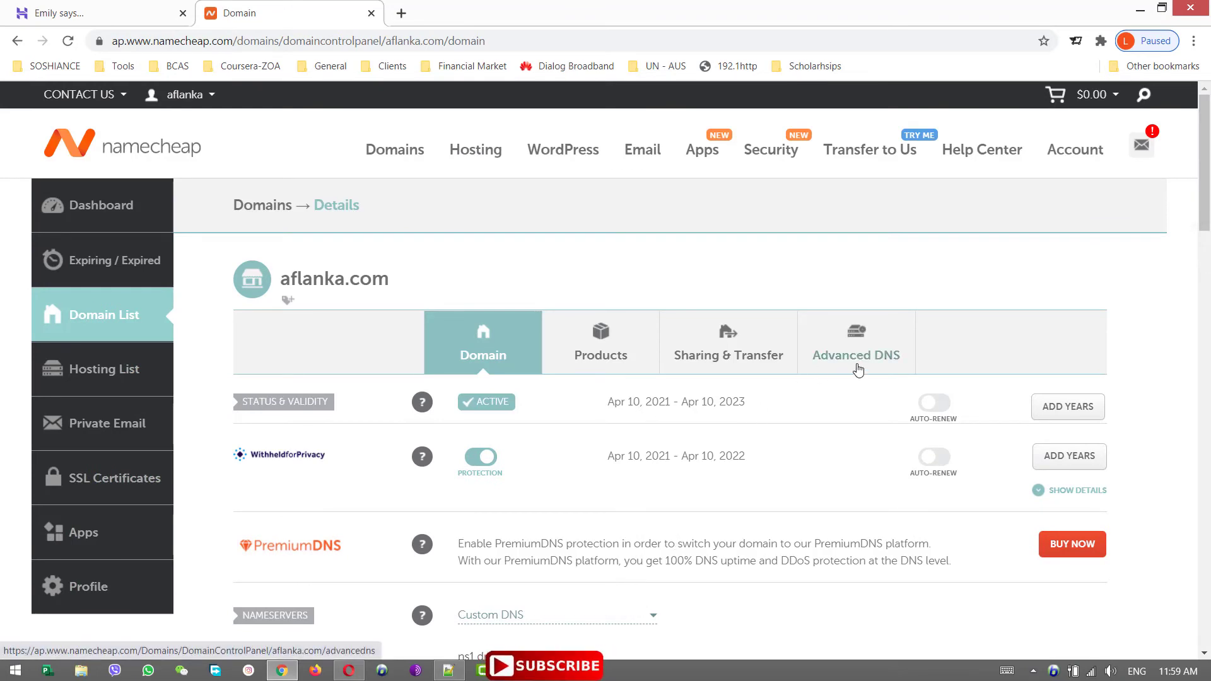
left_click(856, 342)
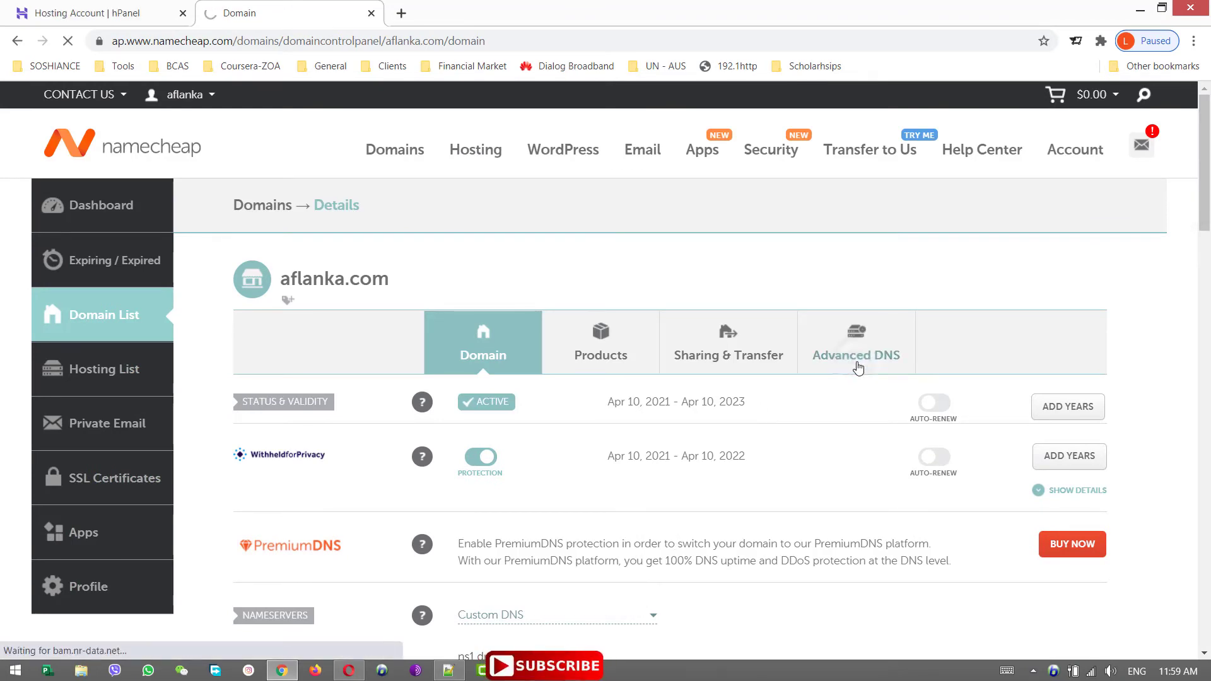
left_click(855, 342)
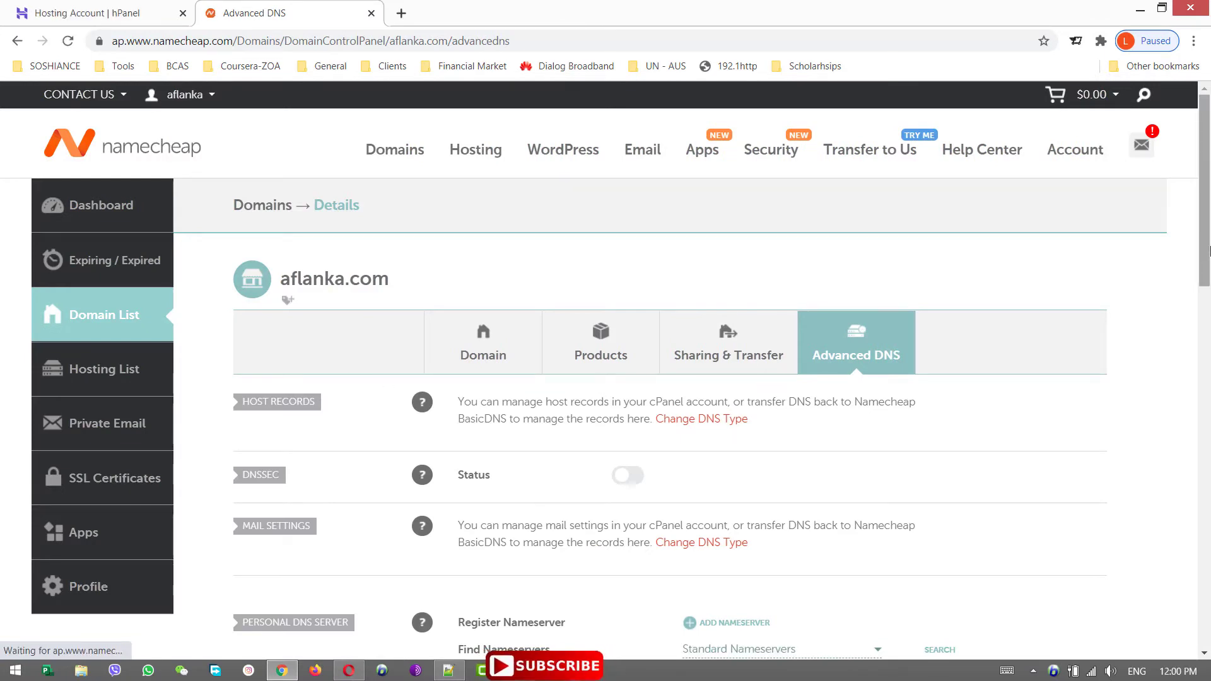
scroll("down", 3)
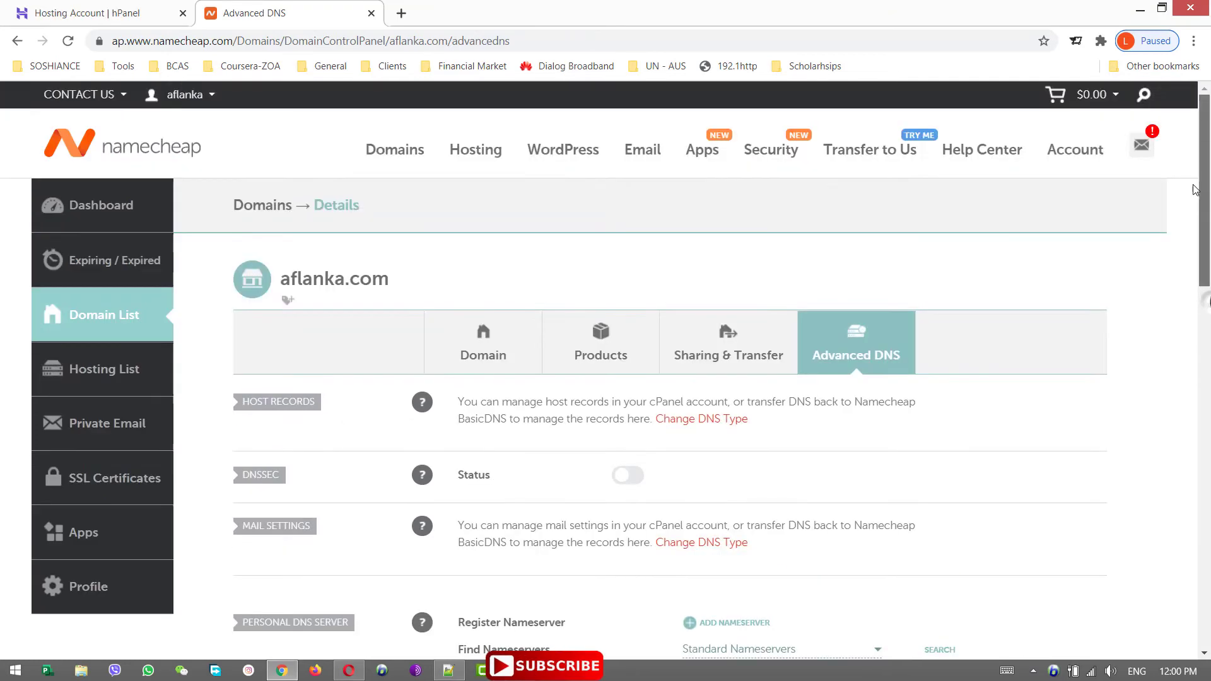
left_click(483, 342)
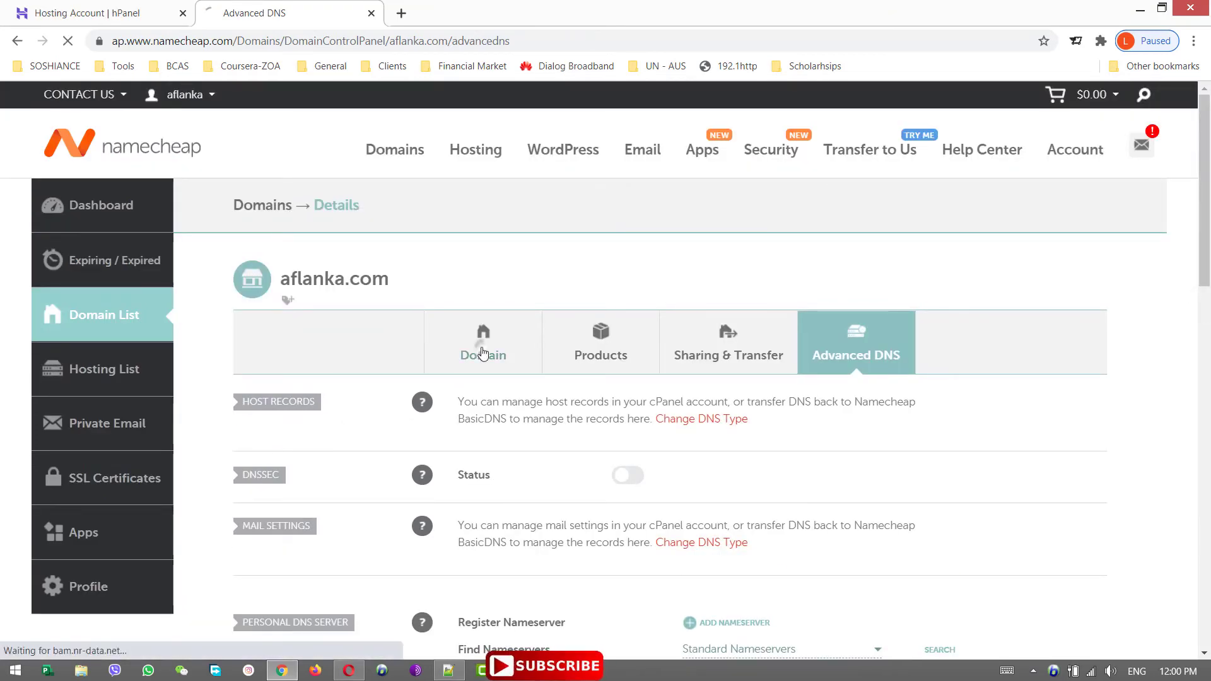
left_click(483, 342)
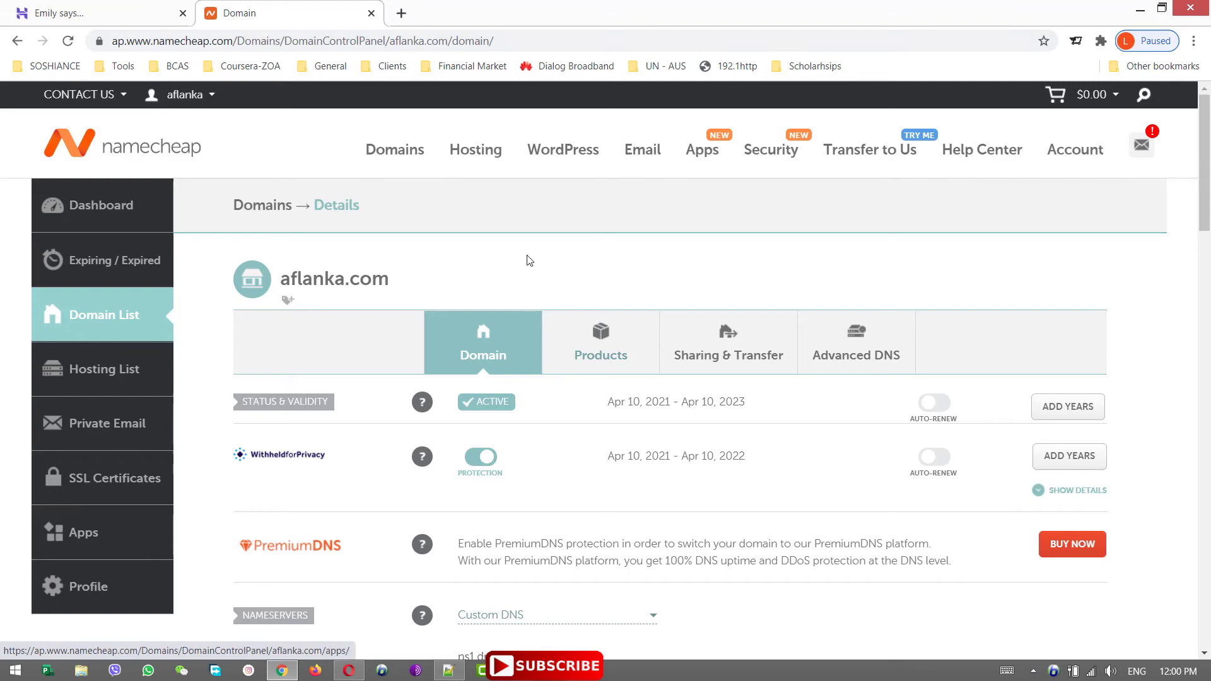
left_click(589, 12)
type("whatsmydns.net")
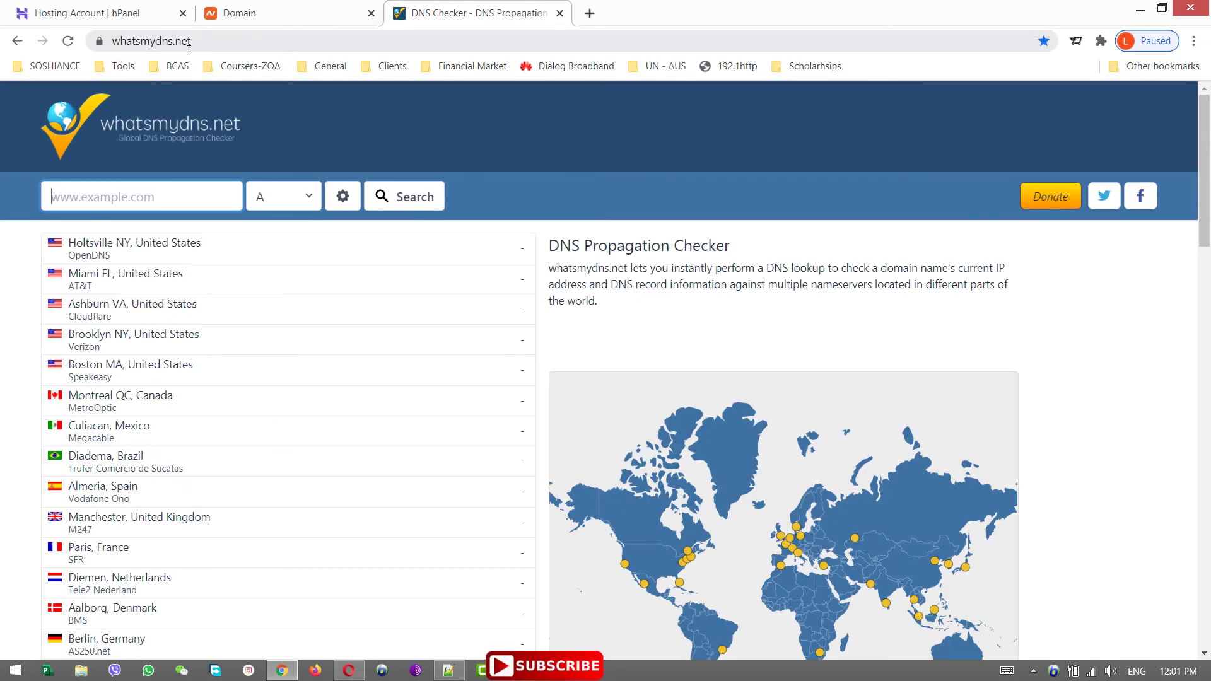
Step: Run a whatsmydns.net NS lookup for aflanka.com, then return to the Hostinger tab
left_click(141, 195)
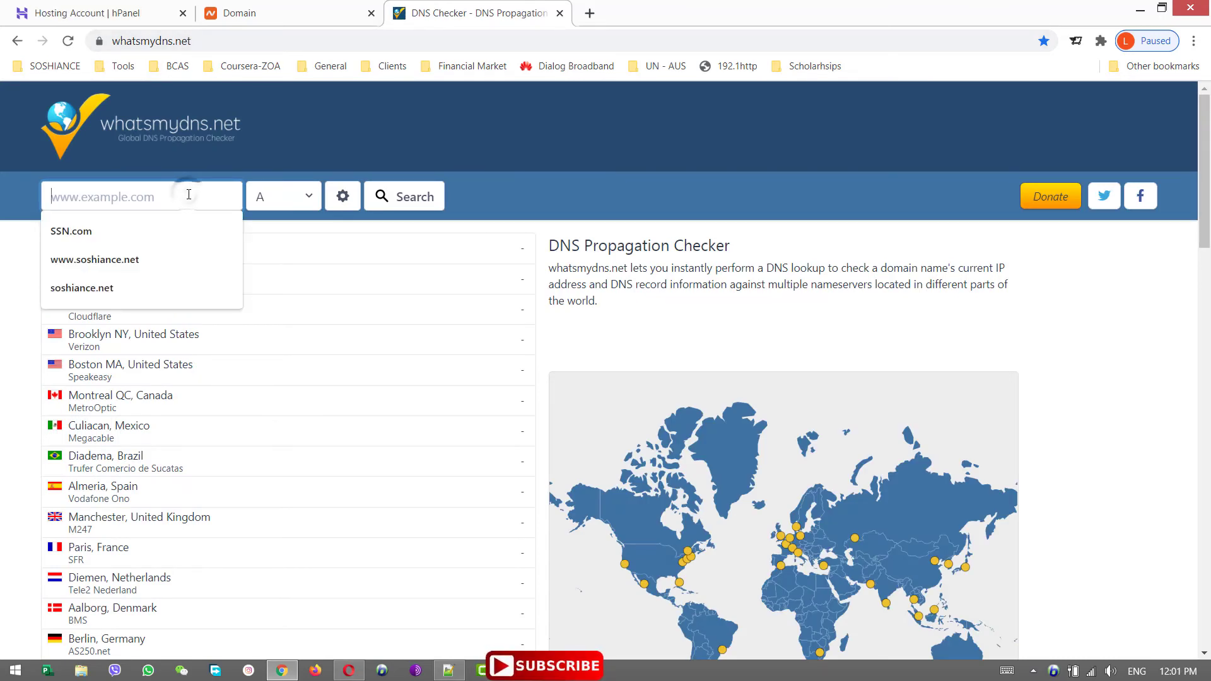
type("aflanka.com")
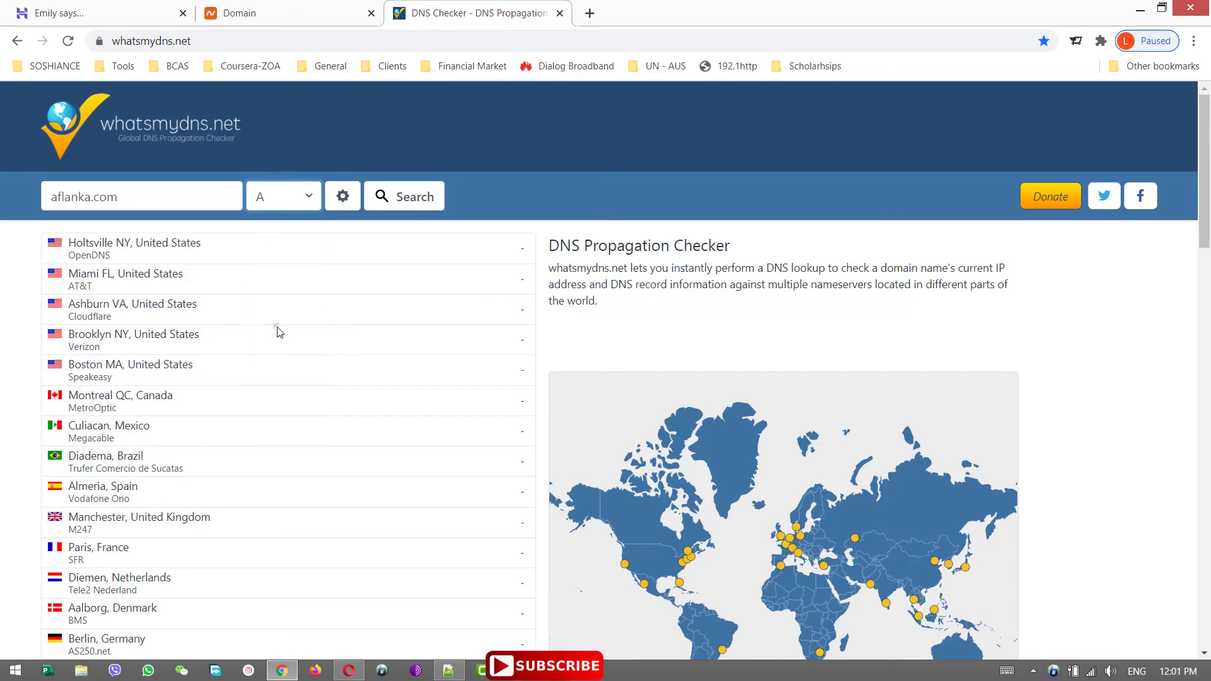
left_click(404, 196)
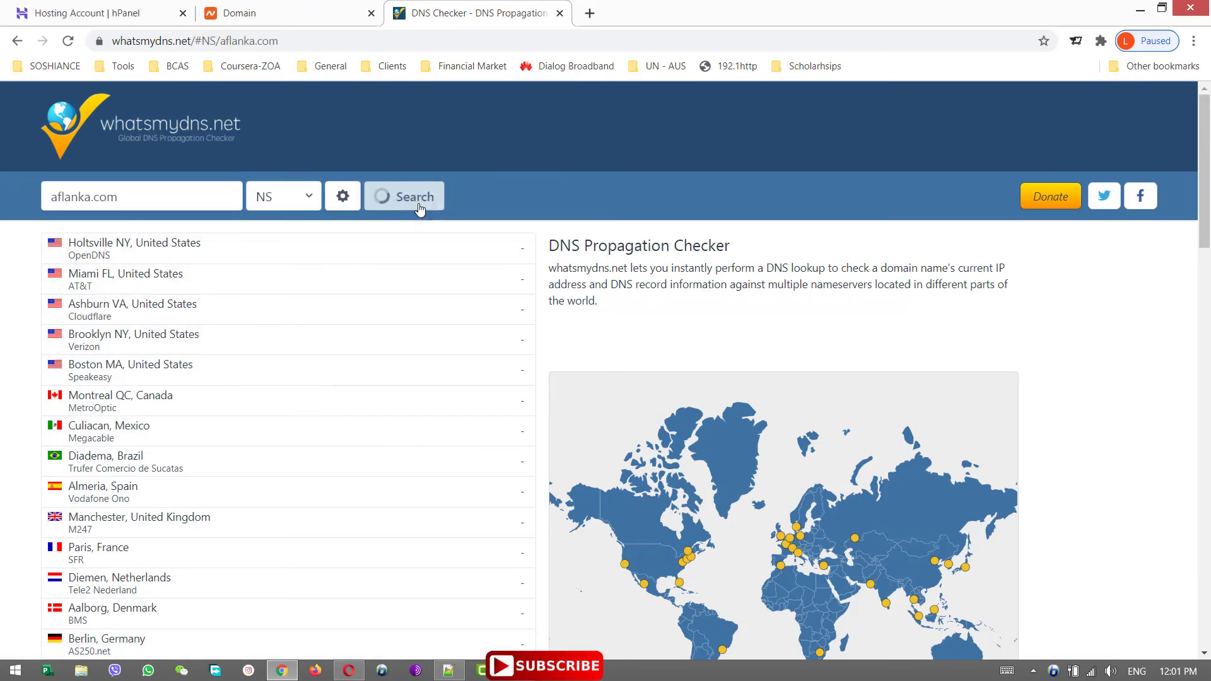
left_click(404, 196)
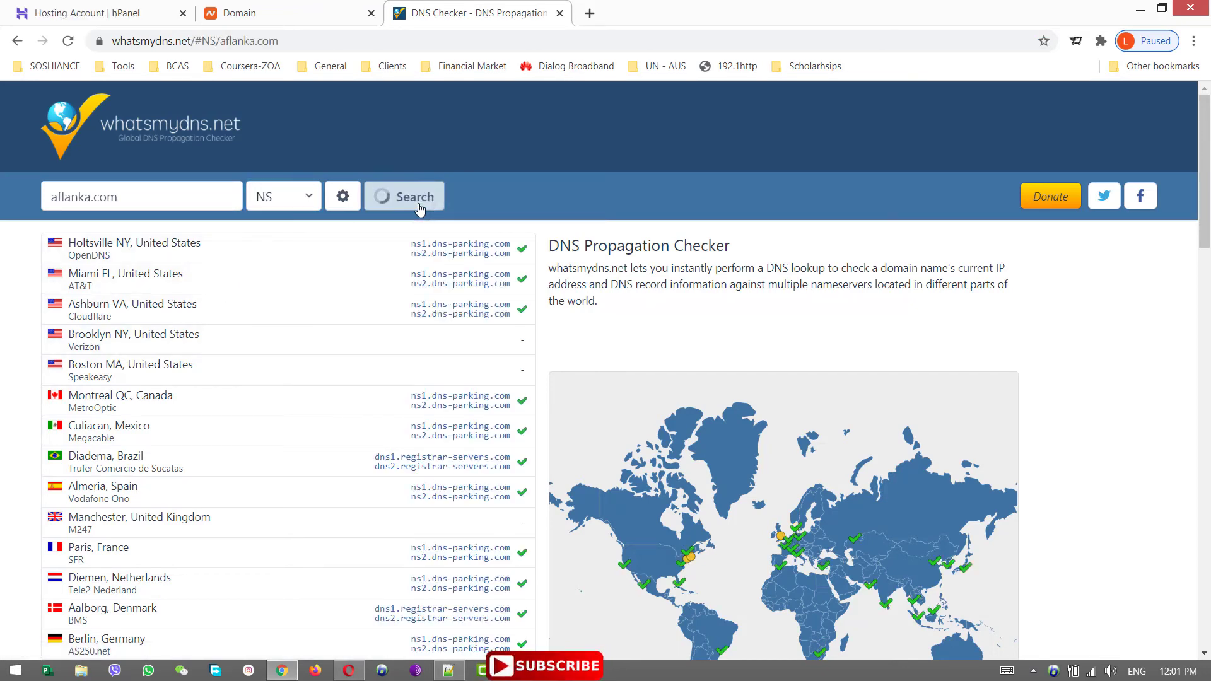
left_click(404, 196)
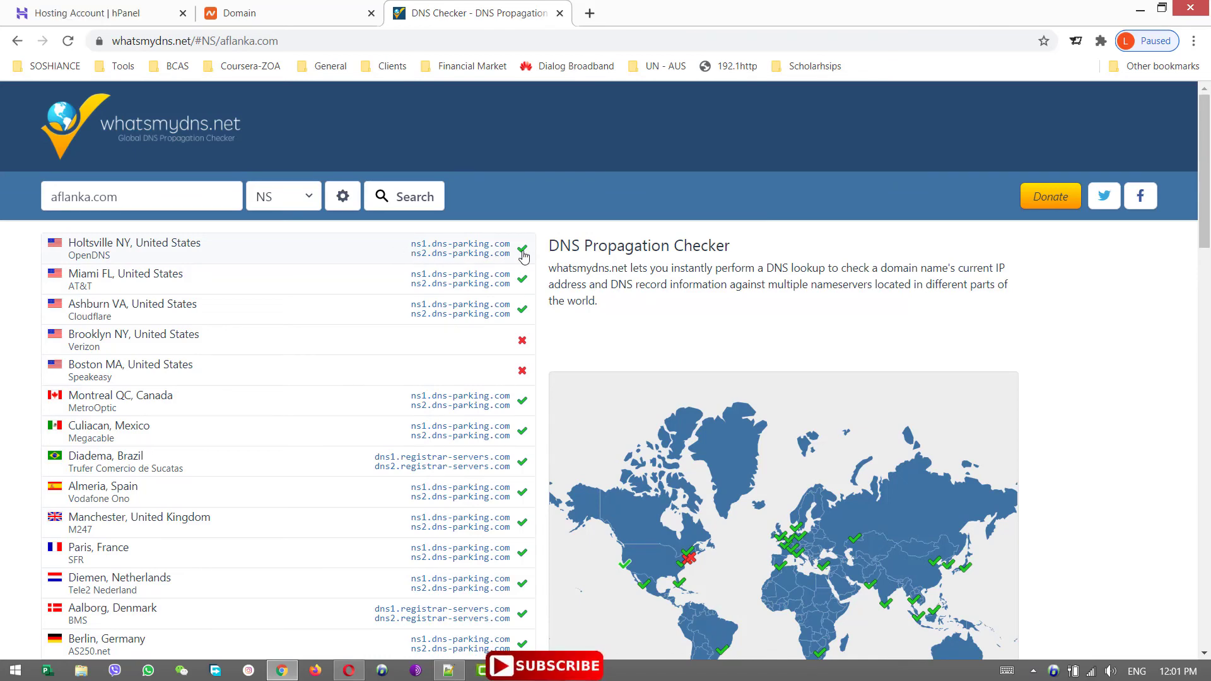
left_click(92, 13)
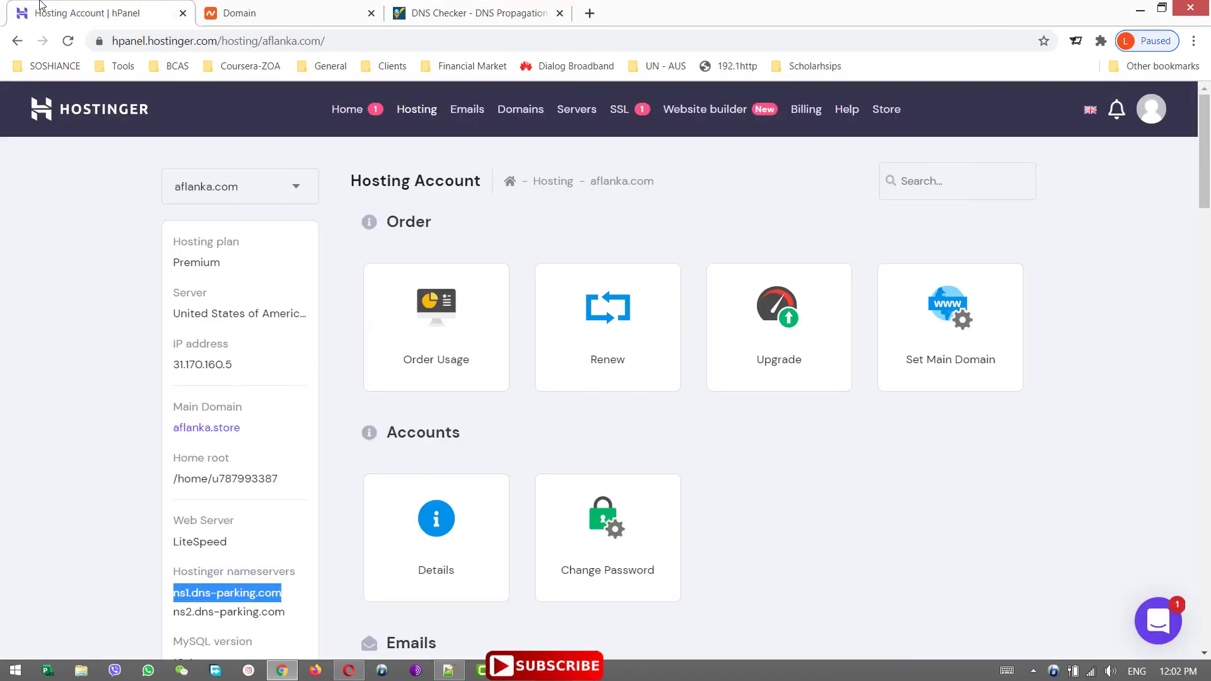